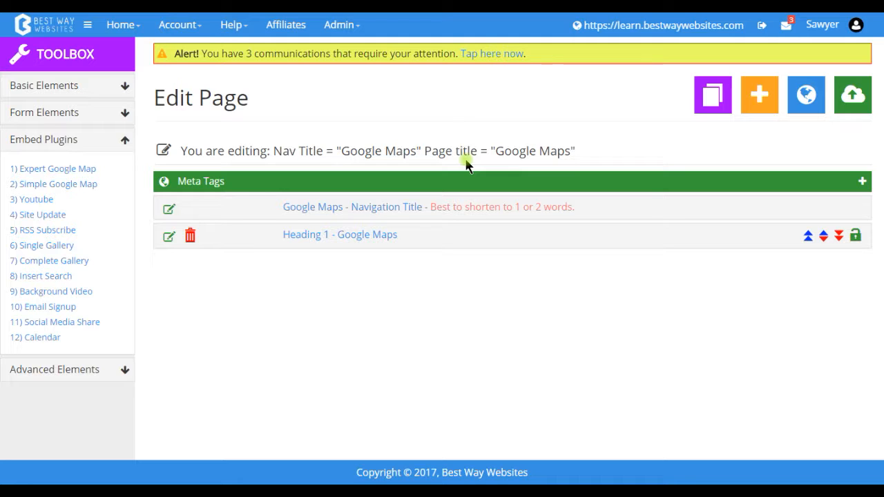
mouse_move(124, 163)
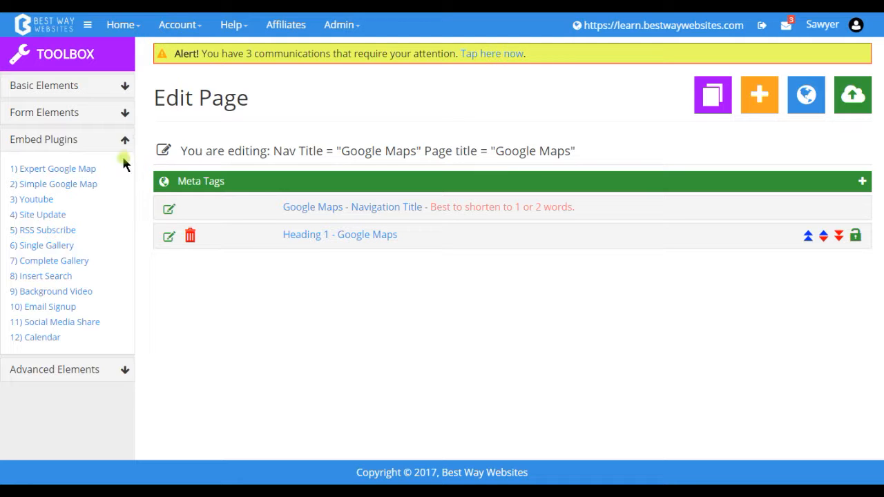
mouse_move(53, 168)
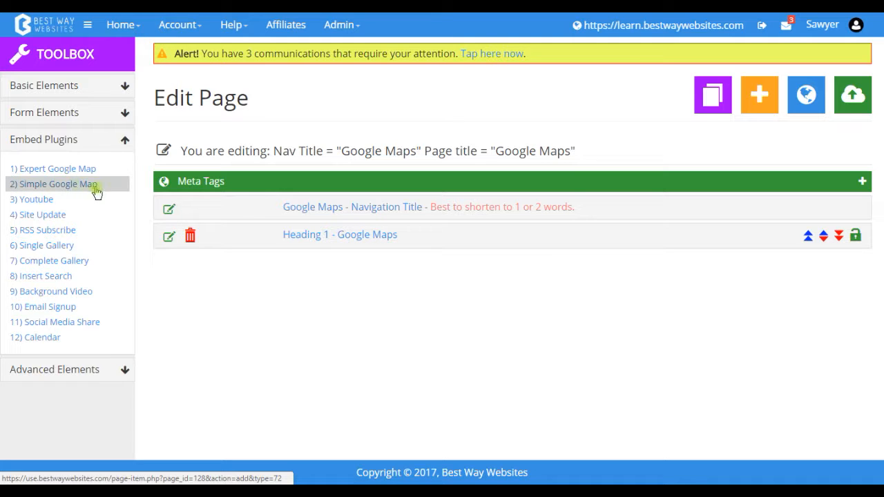
mouse_move(107, 191)
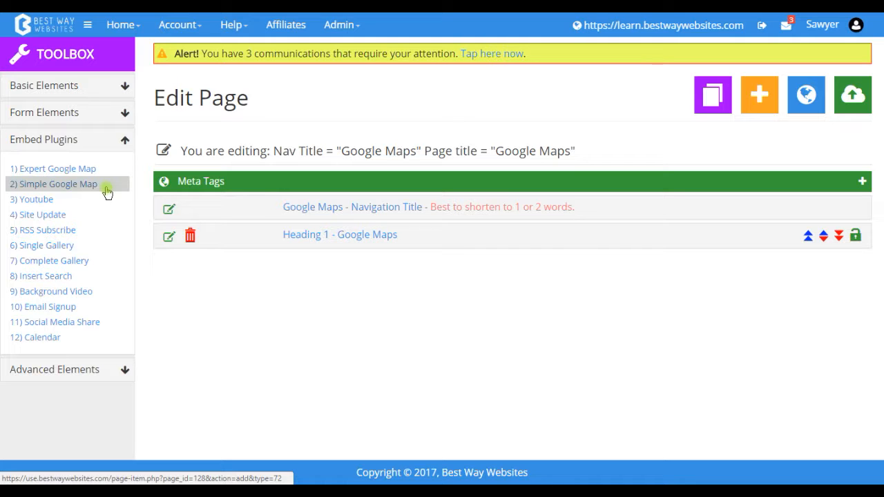
Start a Simple Google Map element and bring up the Best Way Websites Google Maps listing.
click(58, 182)
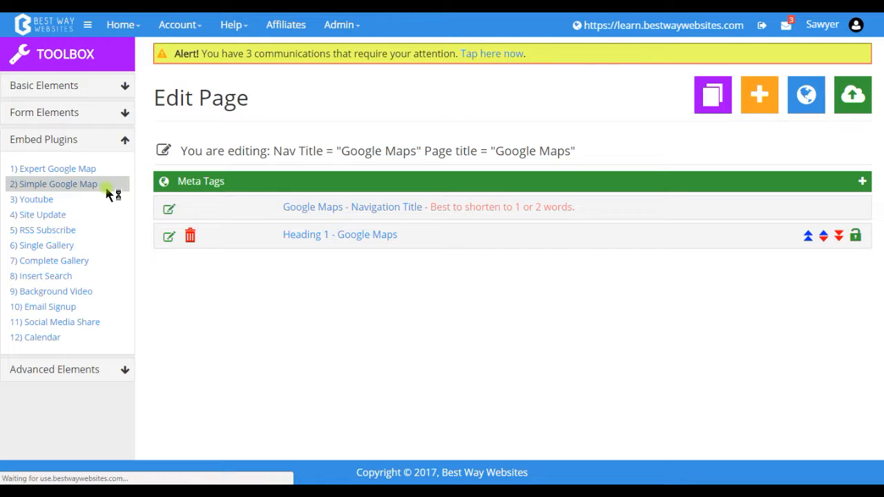
click(58, 184)
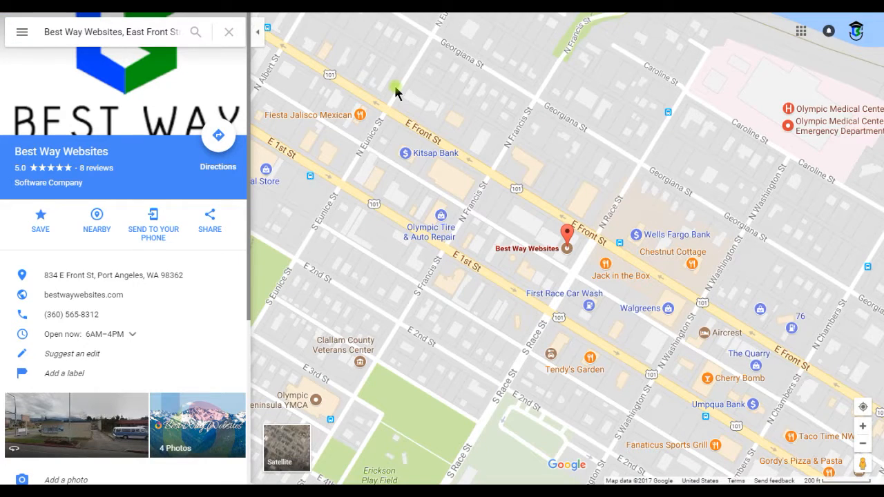
mouse_move(235, 212)
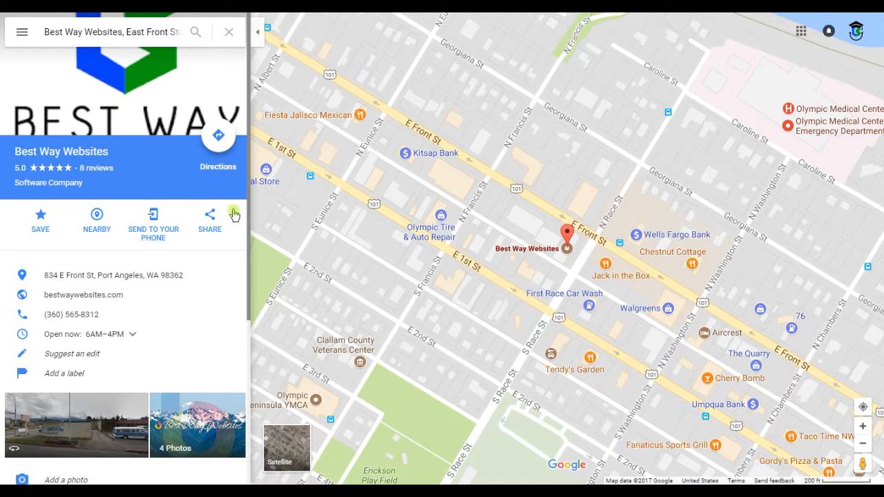
Copy the map's iframe embed code, paste it into Embed Map, and save the element.
click(210, 219)
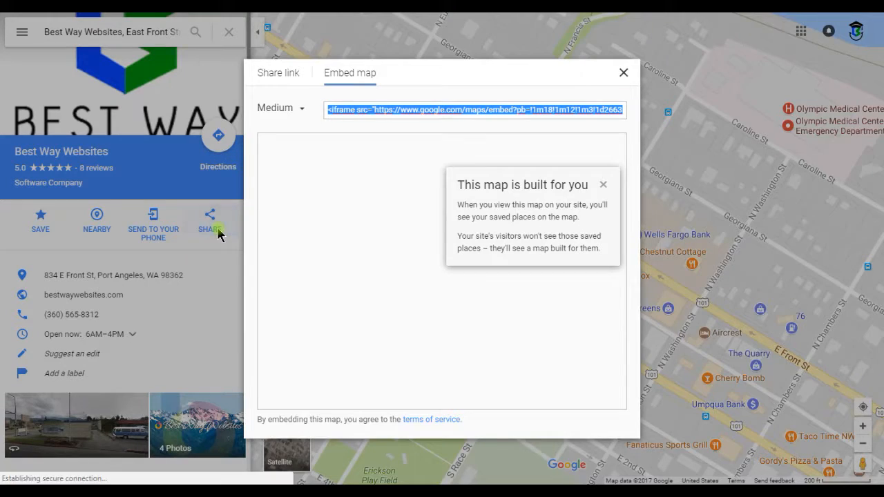
click(351, 71)
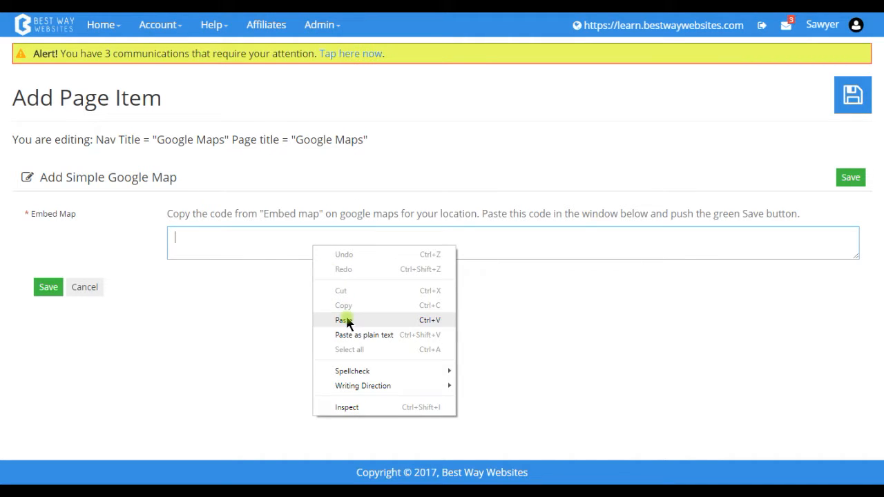
click(345, 321)
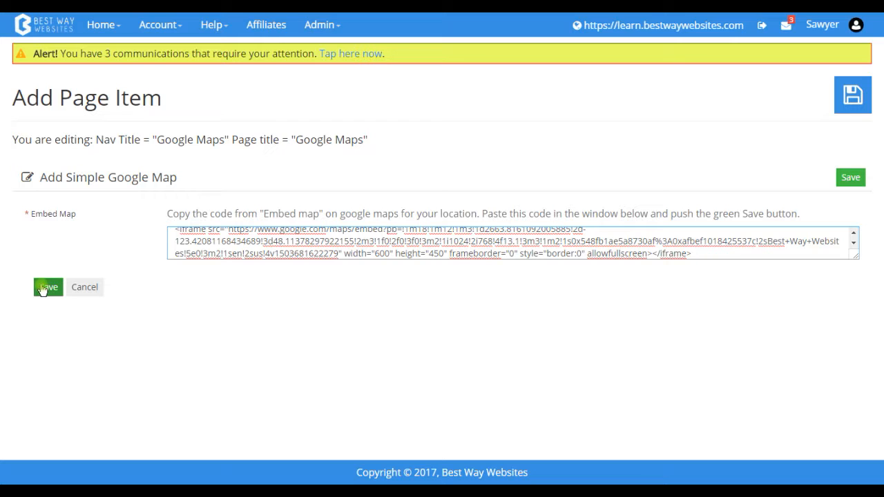
click(46, 286)
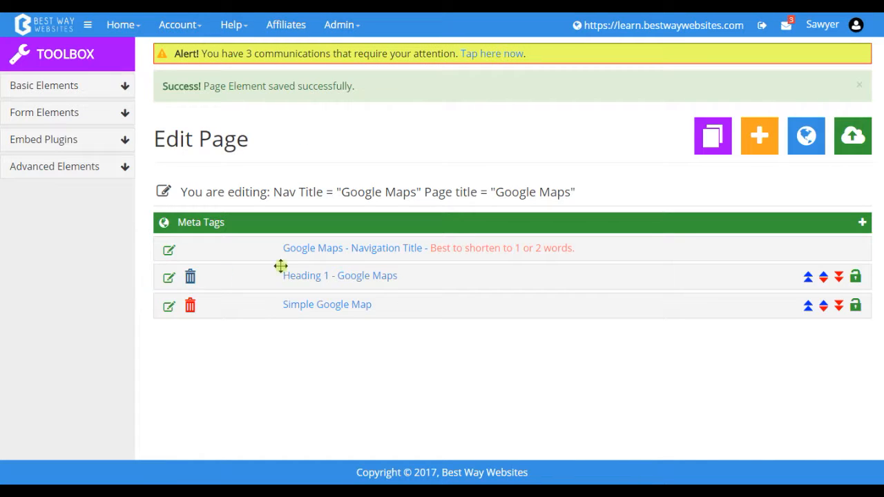